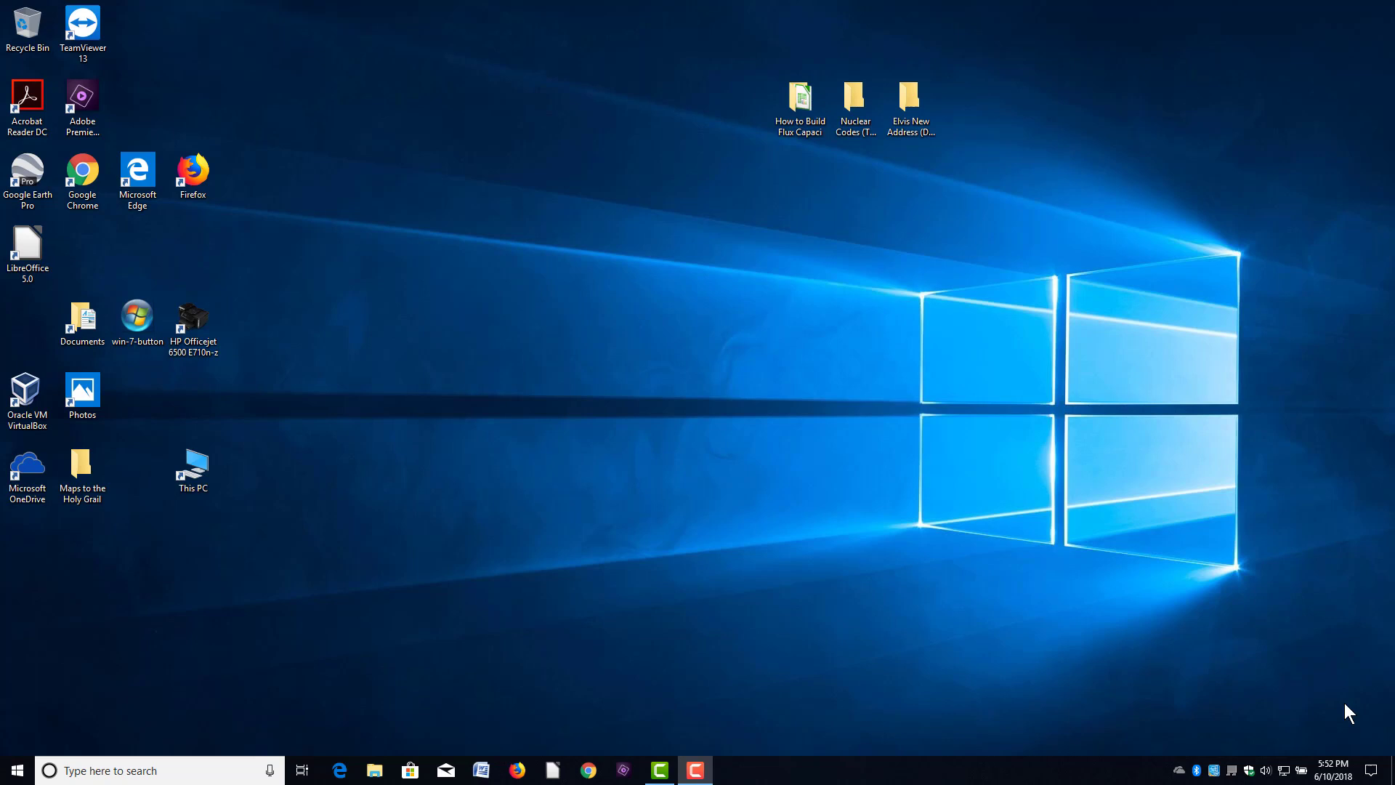
mouse_move(1053, 630)
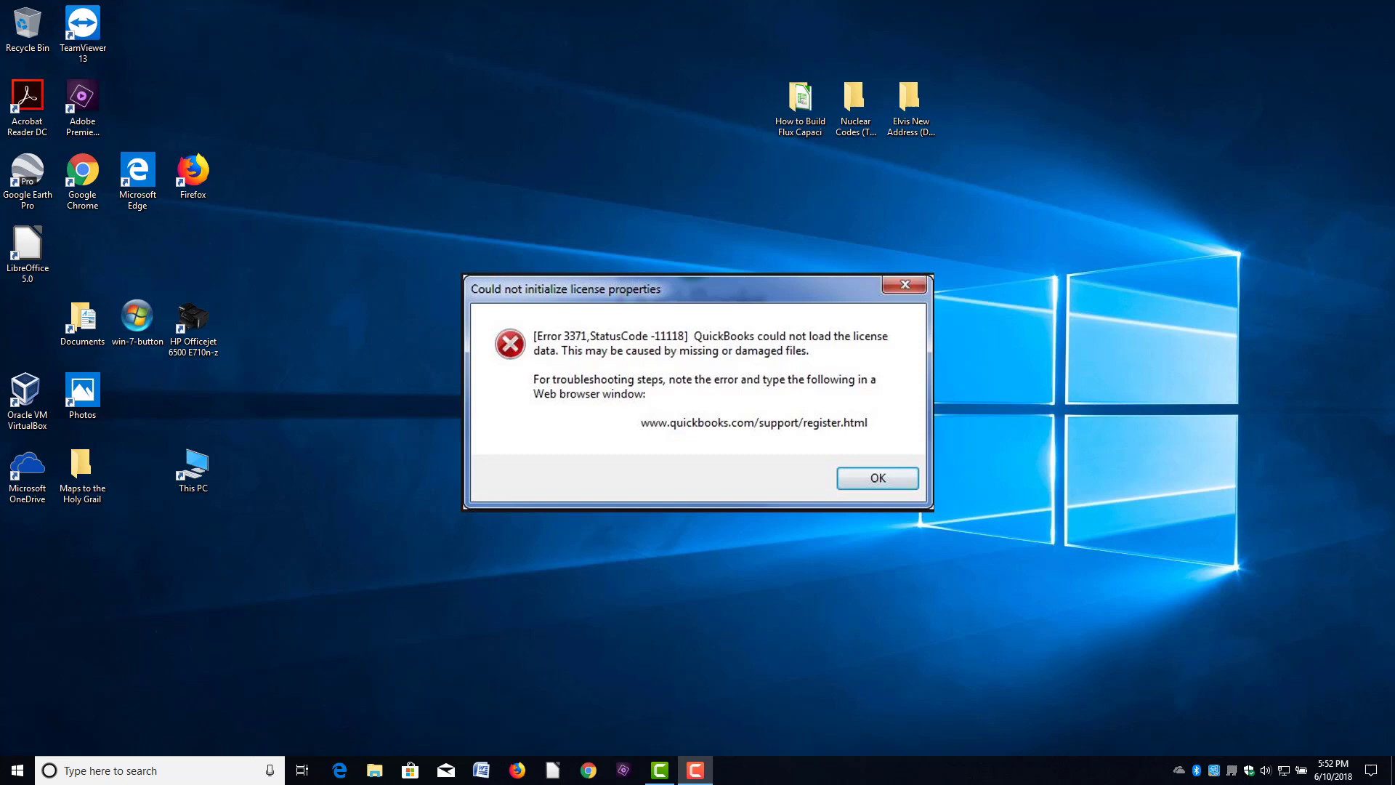
Step: Dismiss the QuickBooks license error, browse to the C: drive and show hidden items so ProgramData appears
click(876, 478)
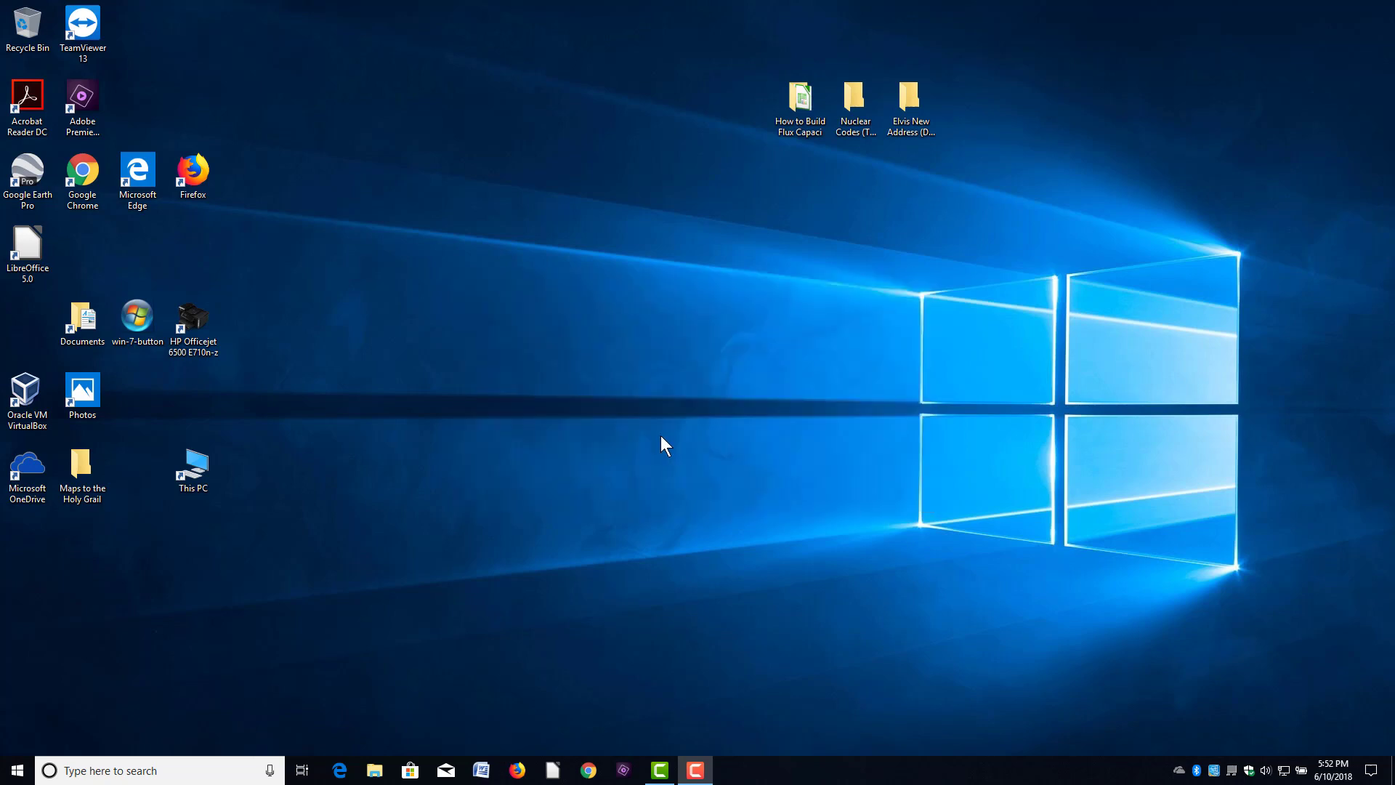
mouse_move(298, 451)
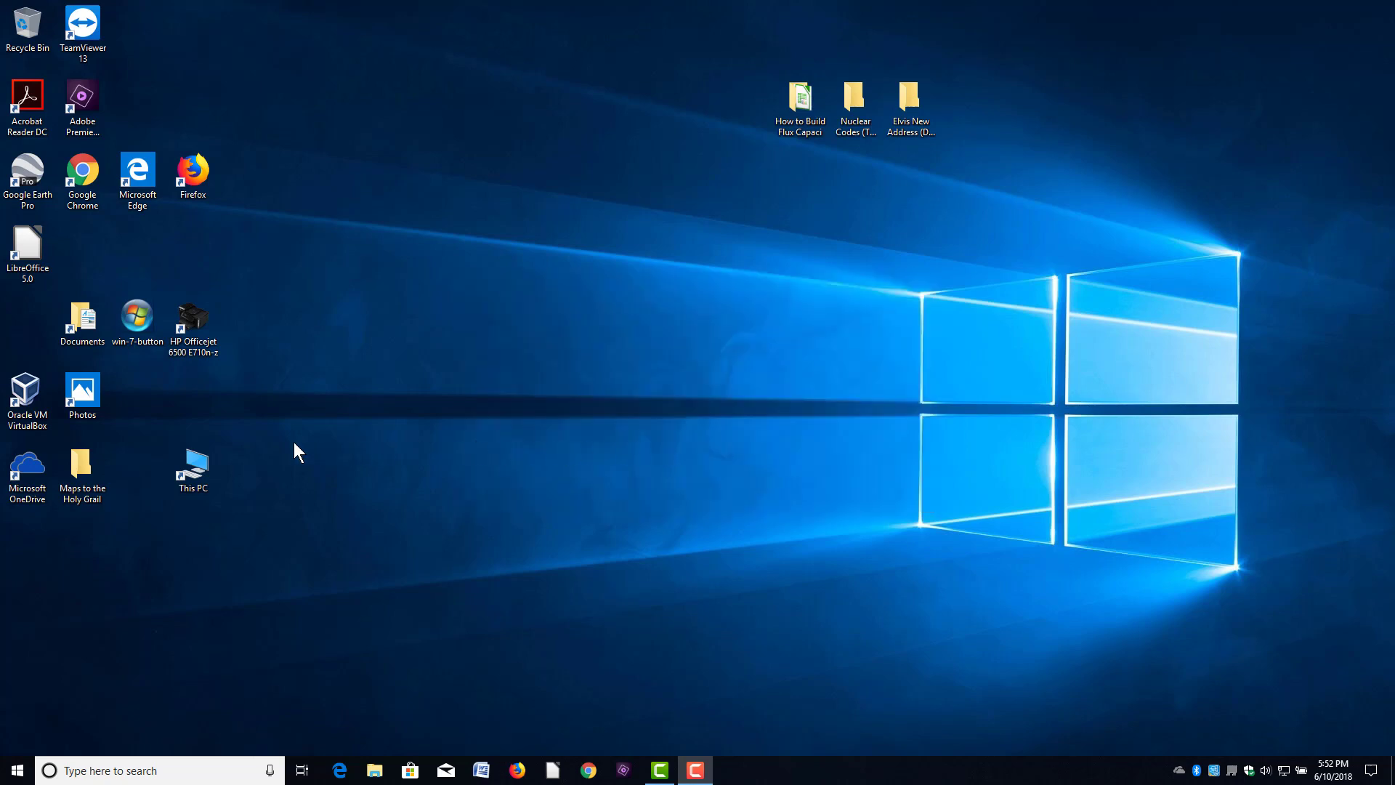
click(192, 467)
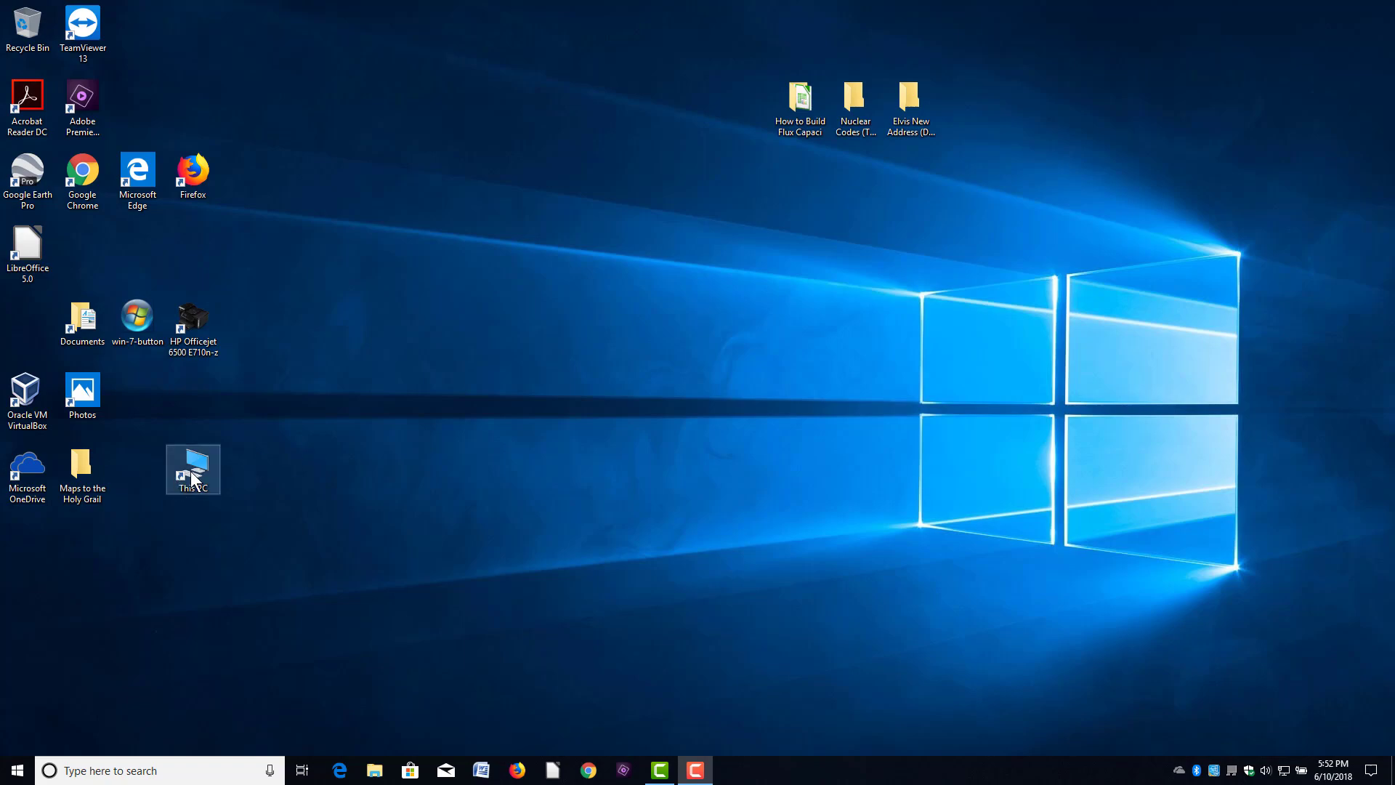
double_click(192, 468)
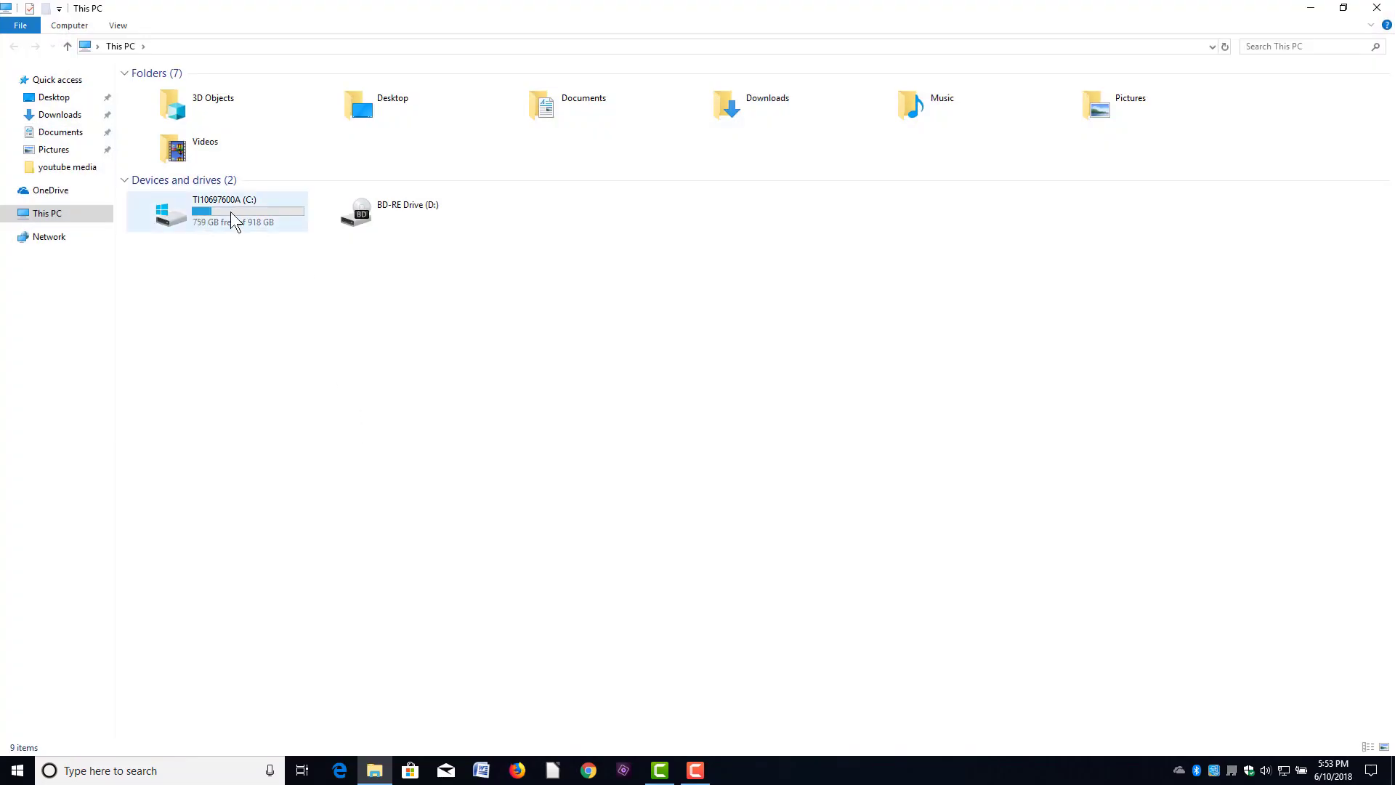
double_click(225, 210)
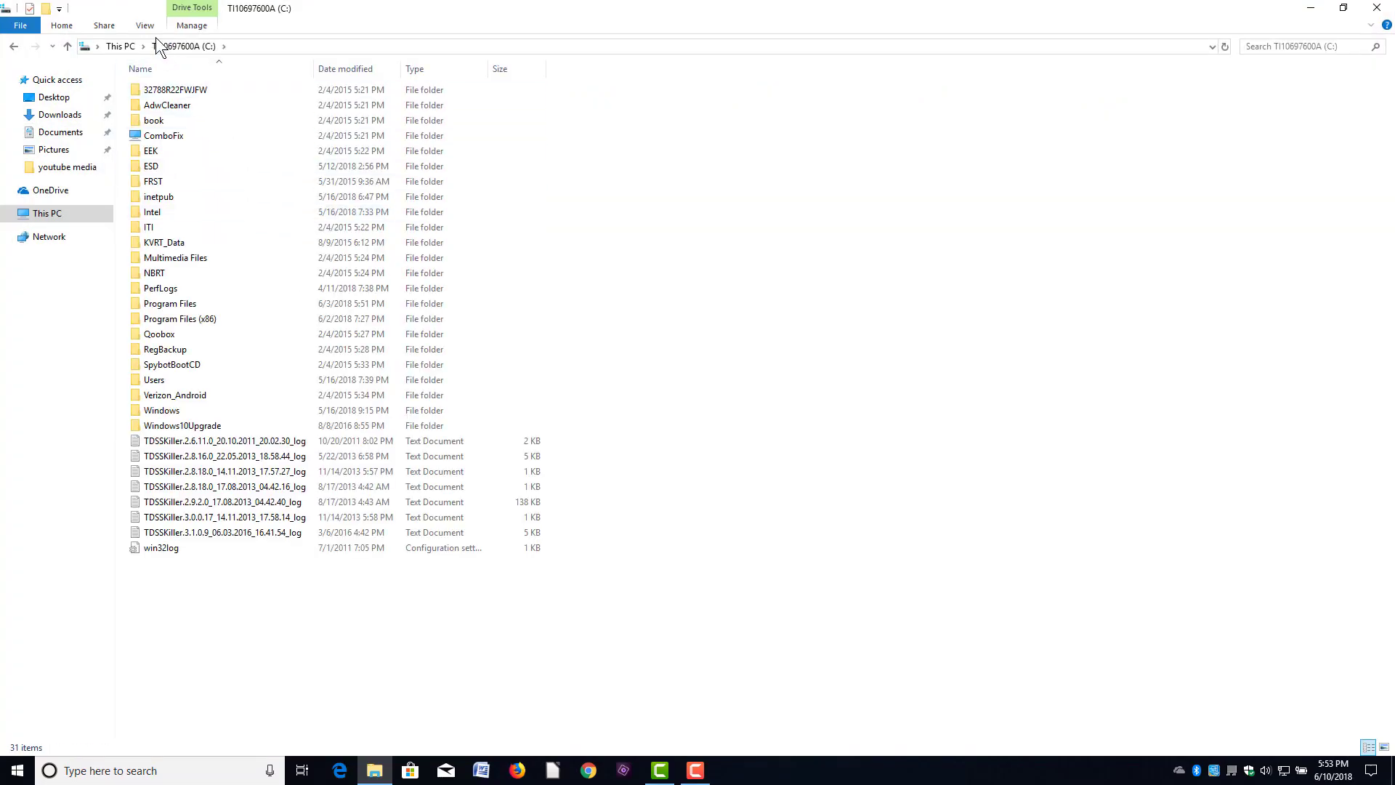
click(144, 25)
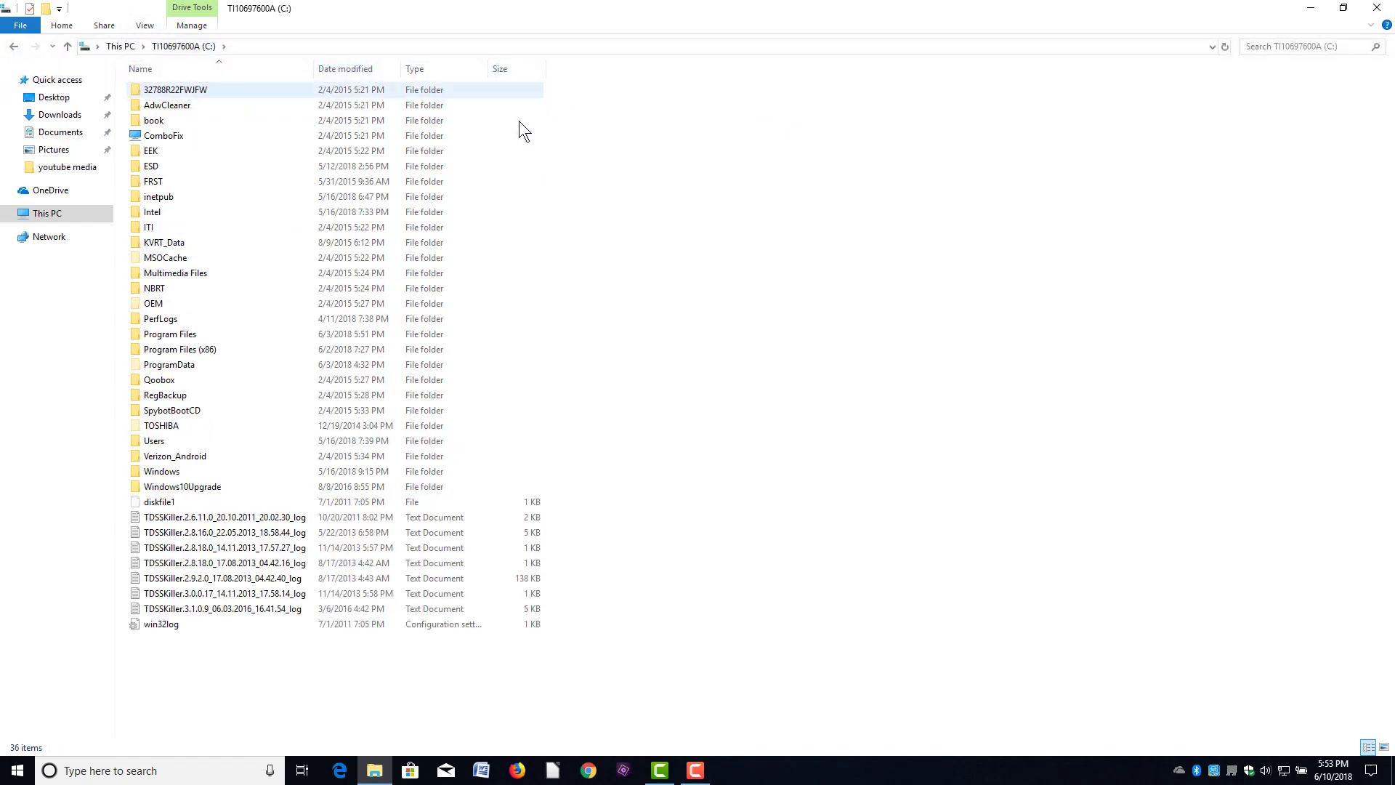
click(169, 365)
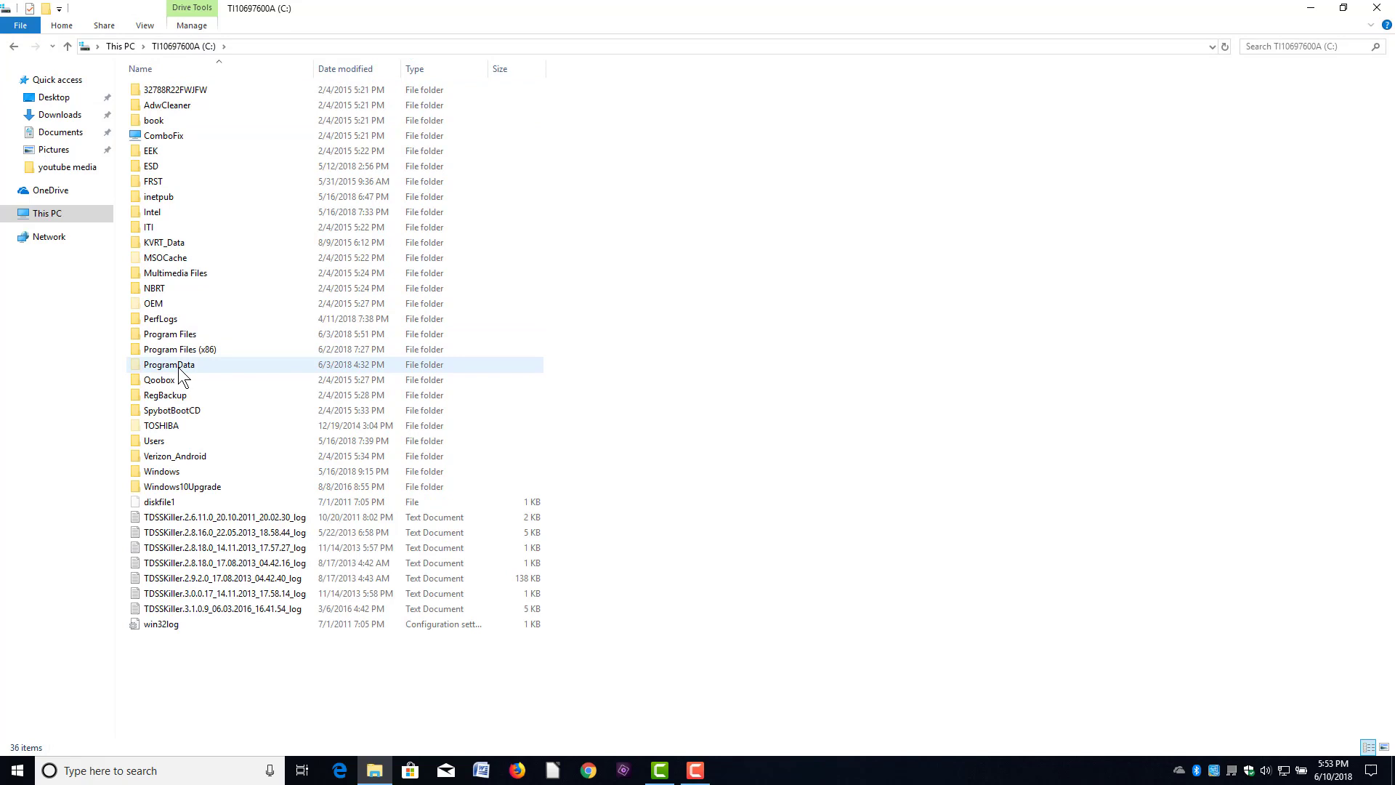
Step: Navigate into ProgramData\Intuit\Entitlement Client\v8 where EntitlementDataStore.ecml is stored
double_click(167, 364)
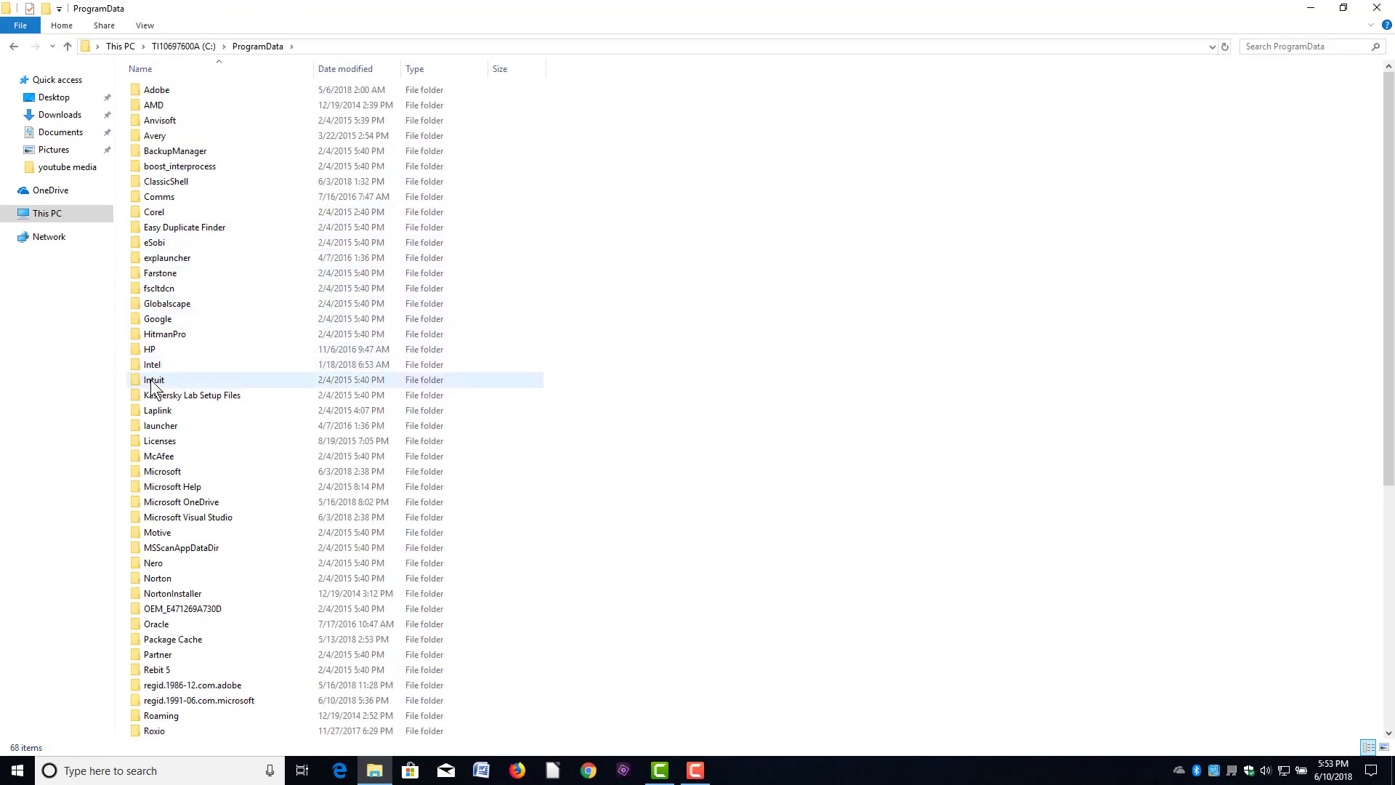
double_click(154, 380)
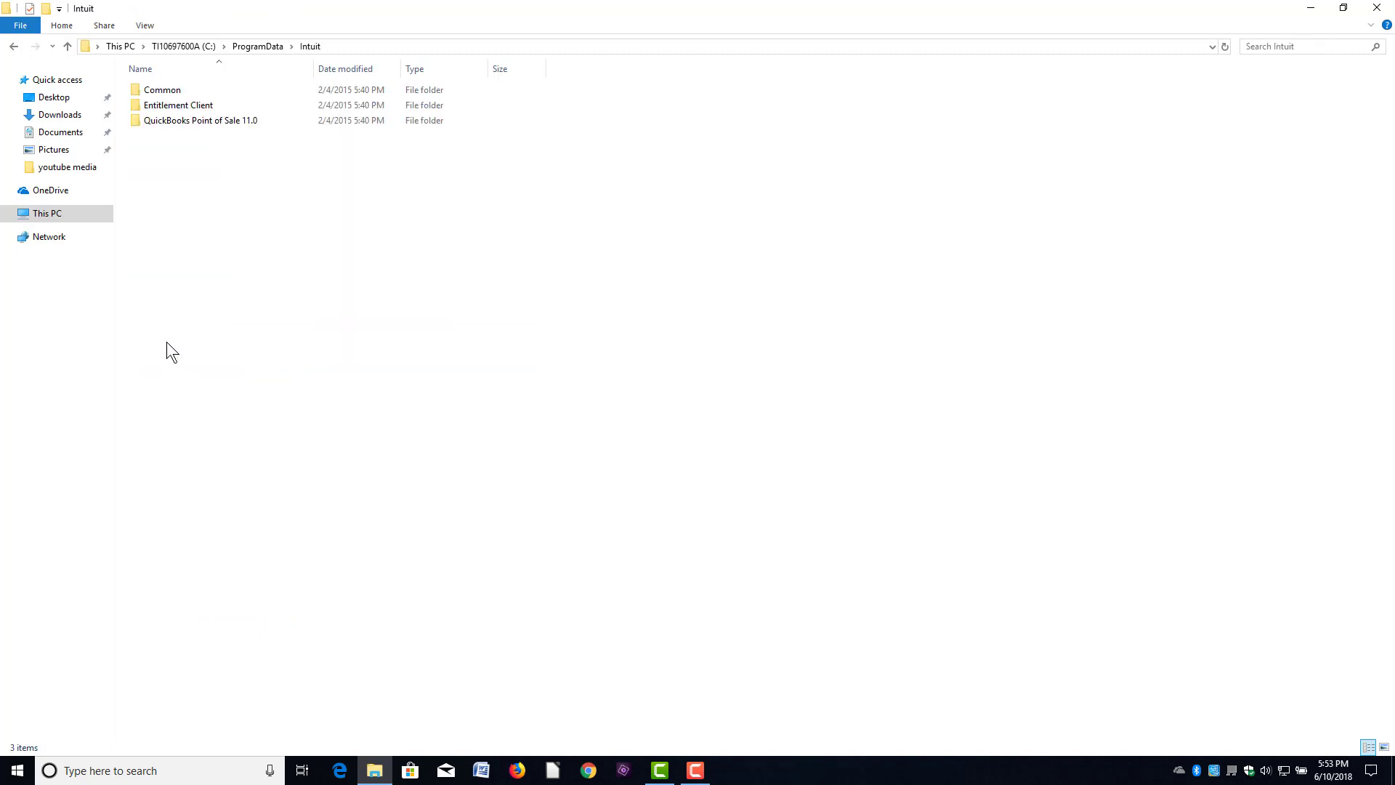
mouse_move(178, 104)
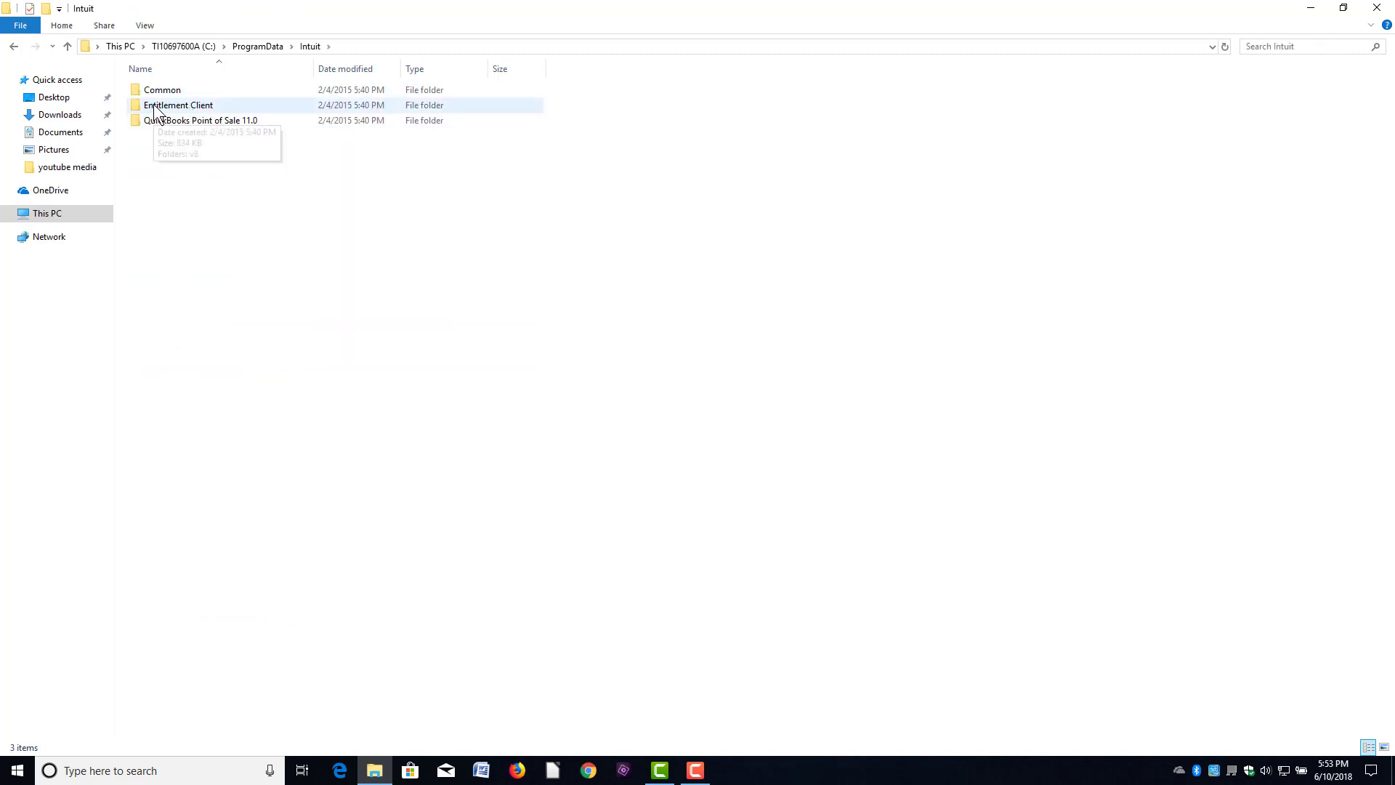
click(179, 104)
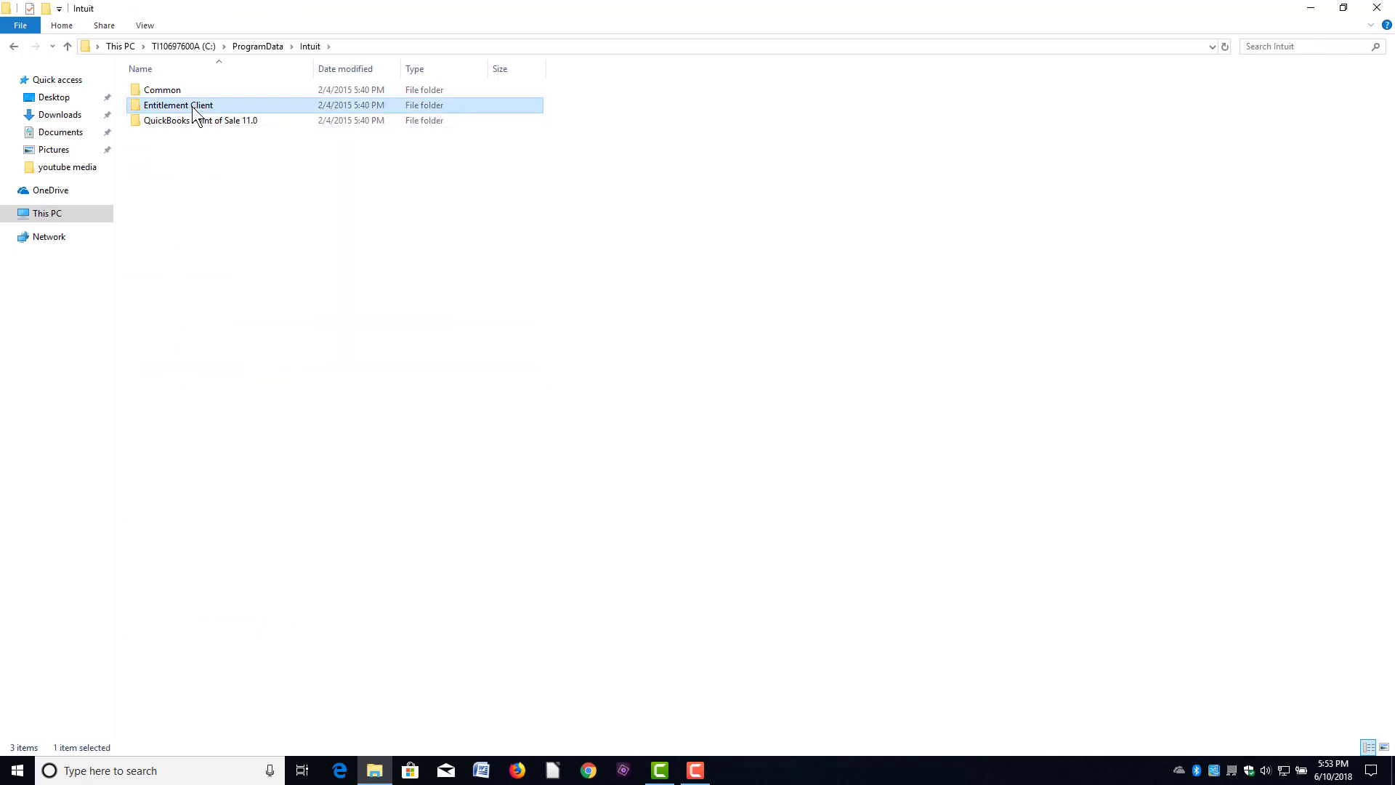
double_click(178, 105)
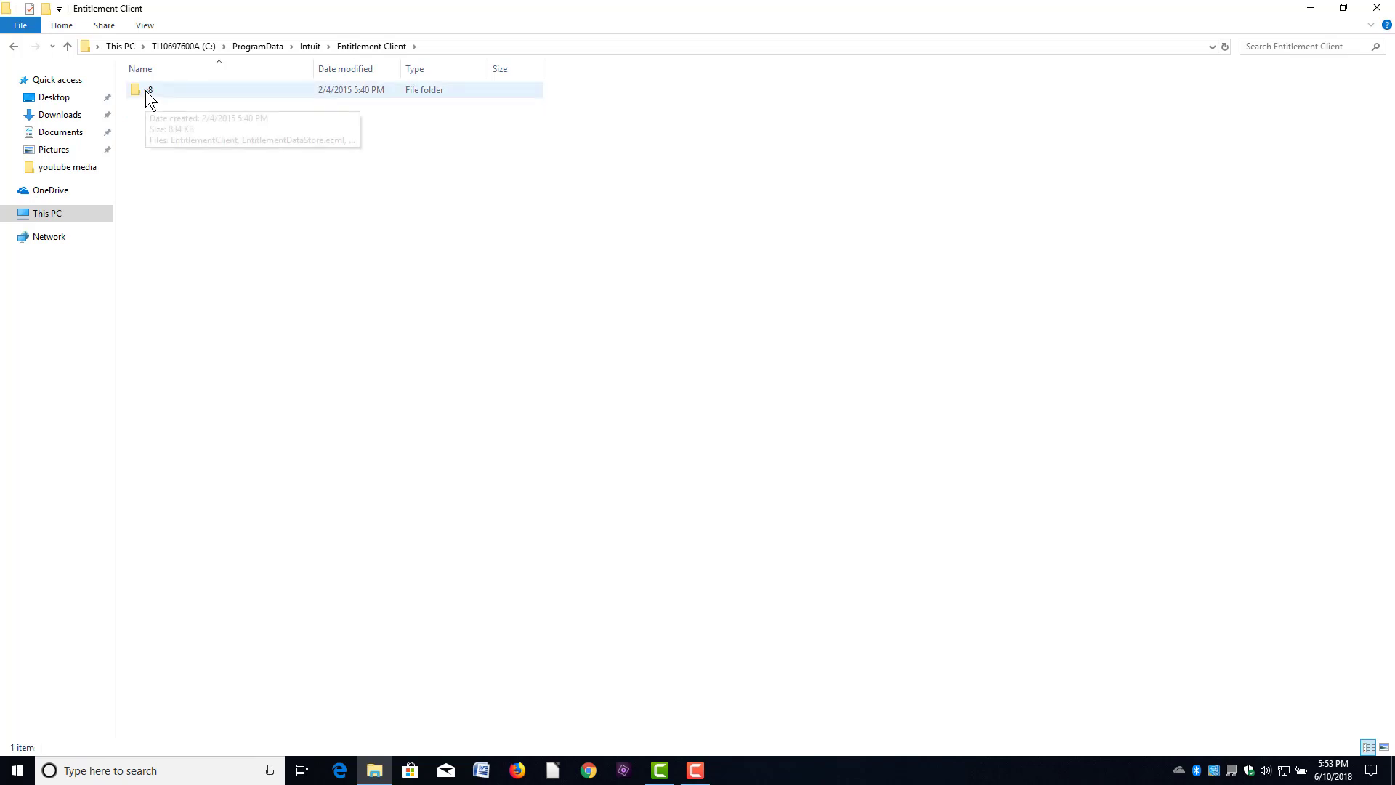
double_click(148, 89)
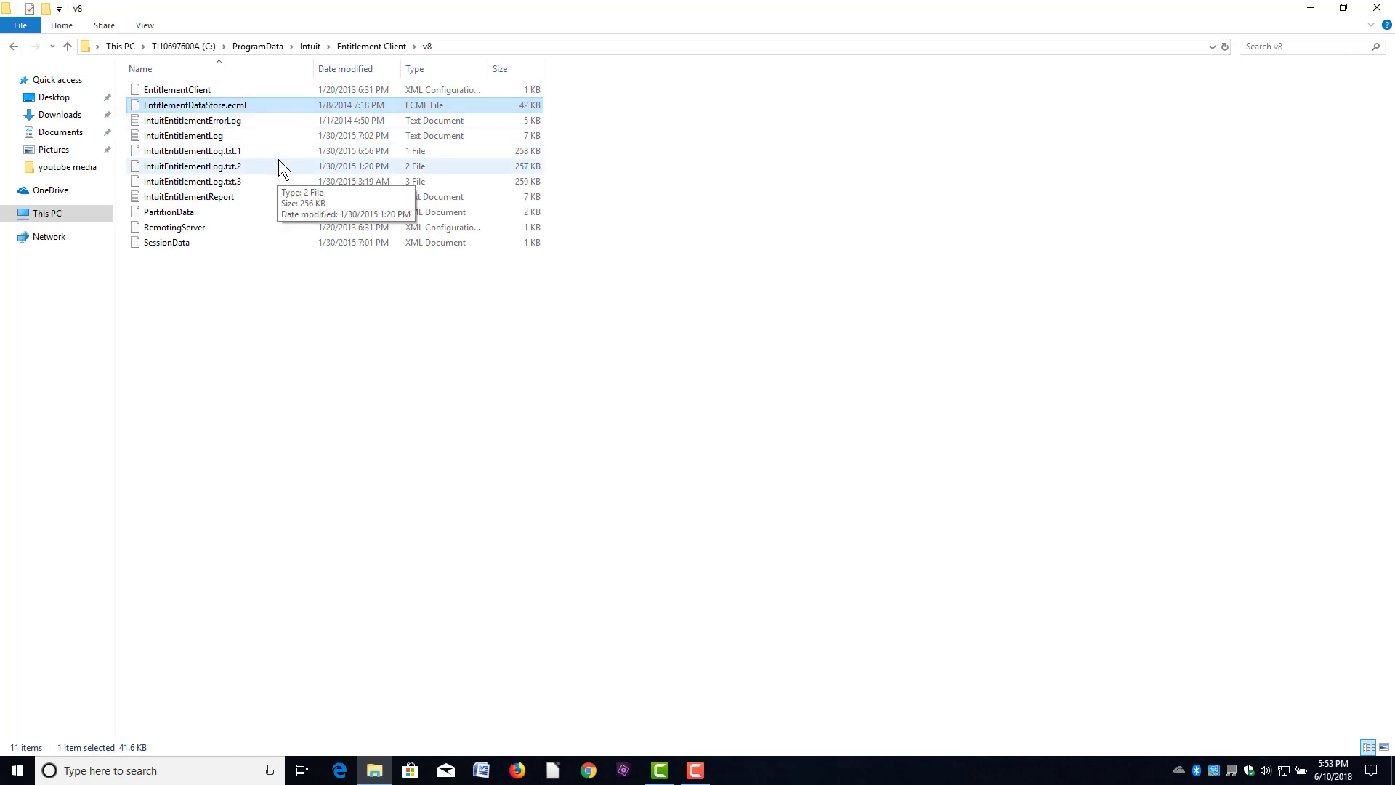
Step: Delete EntitlementDataStore.ecml from the v8 folder and return to the desktop
right_click(194, 105)
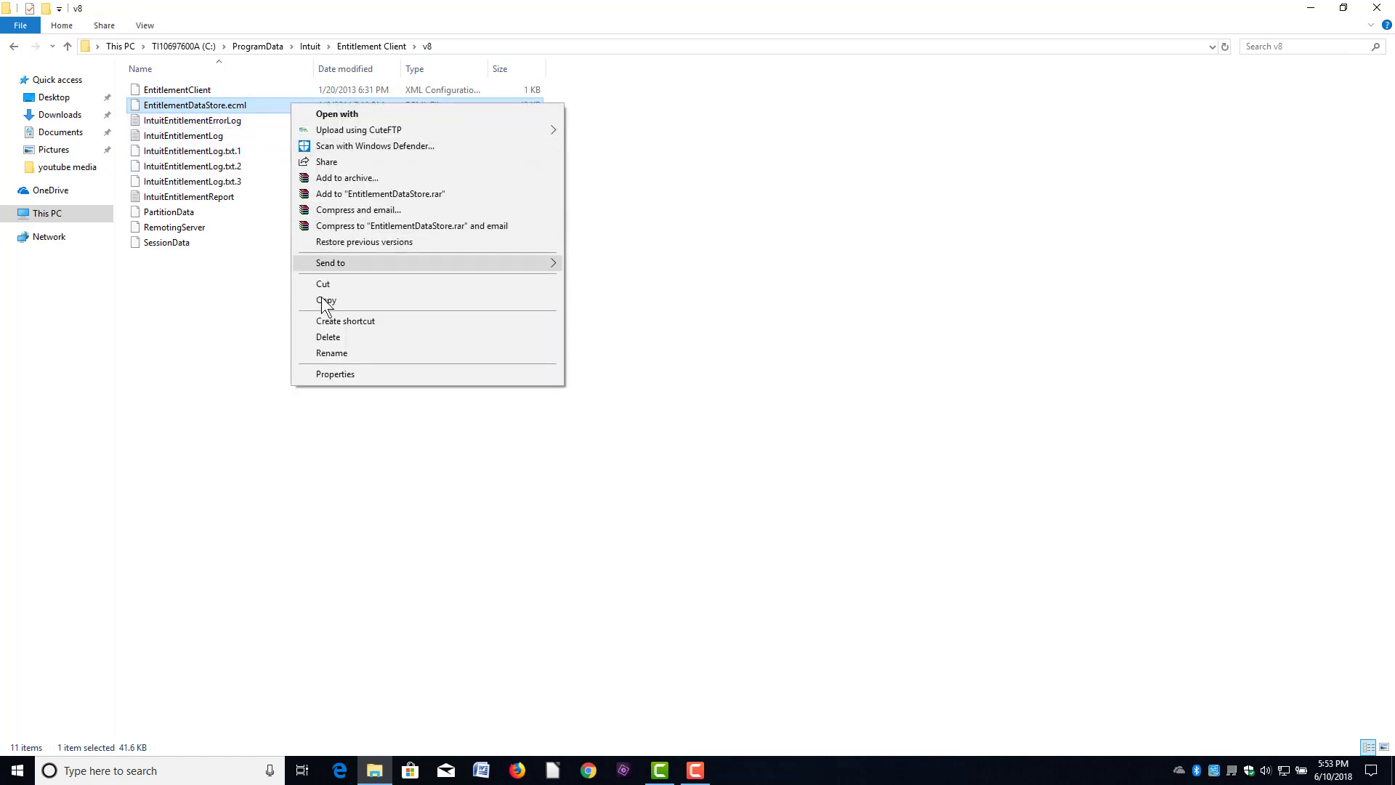
click(329, 337)
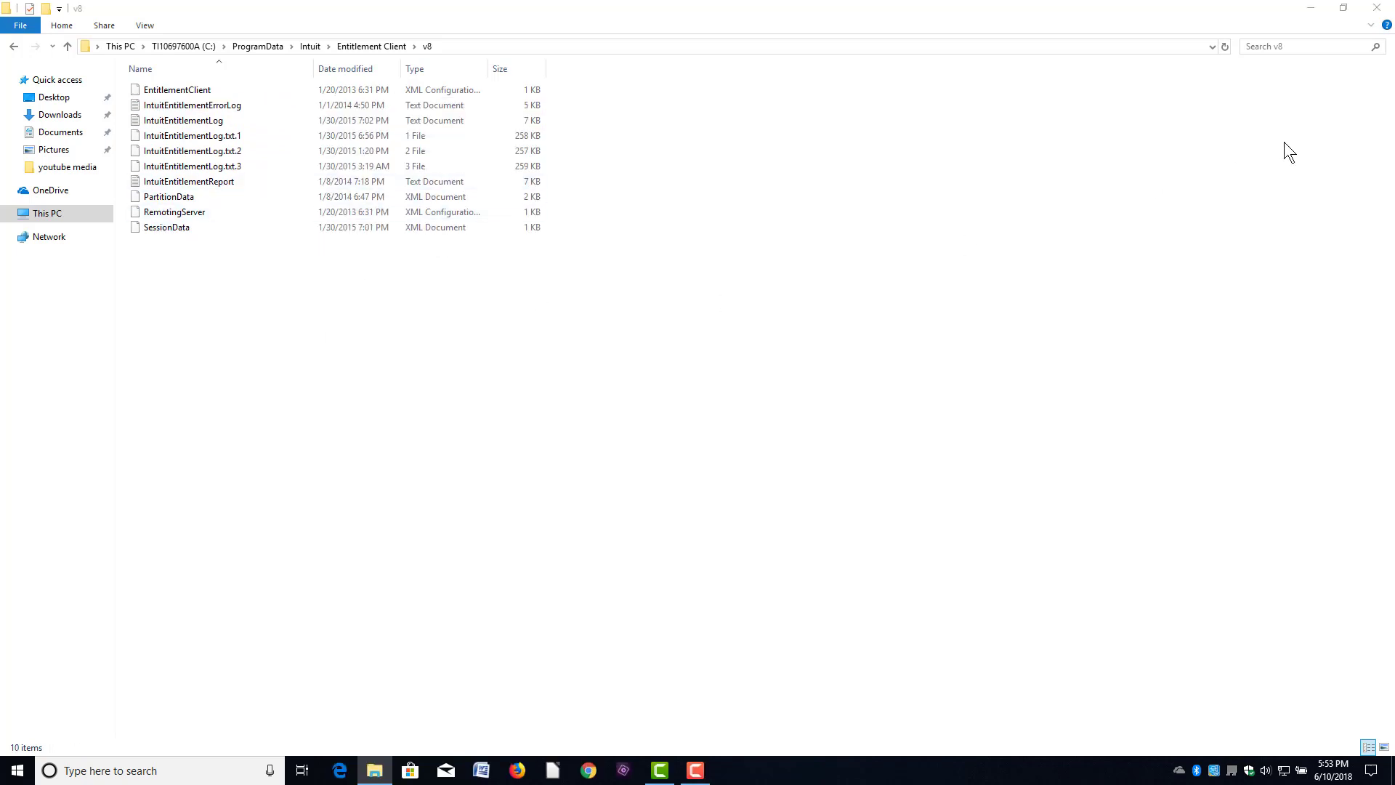
click(192, 105)
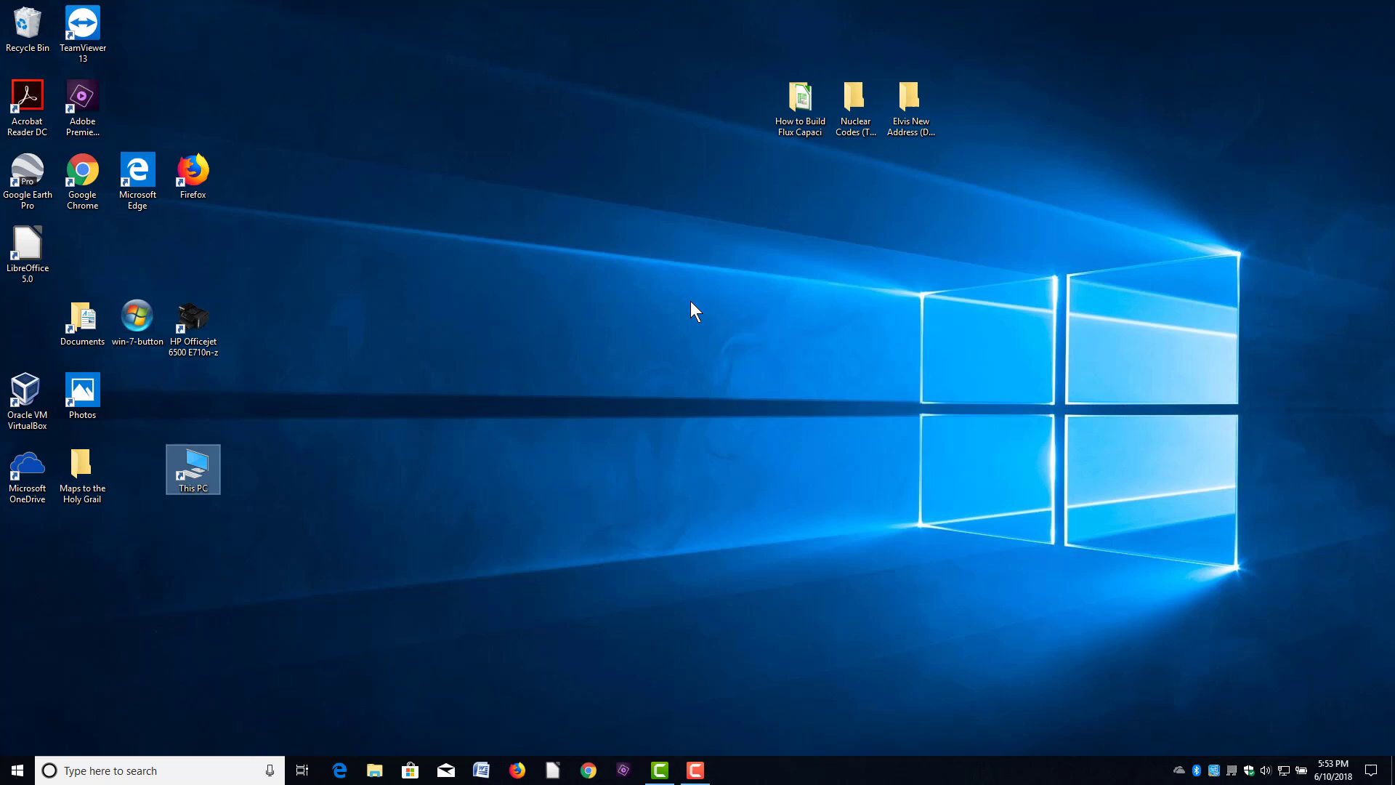
mouse_move(657, 314)
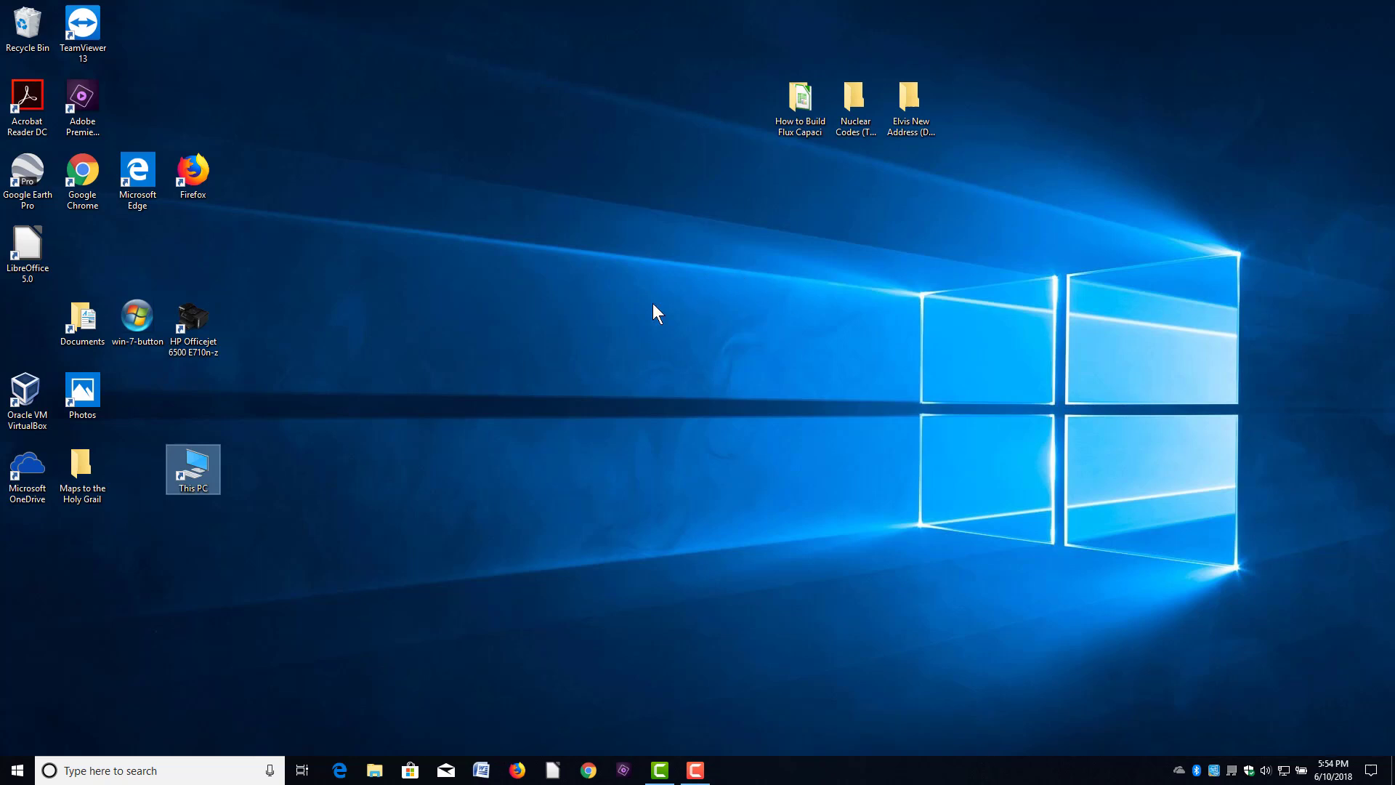
mouse_move(852, 294)
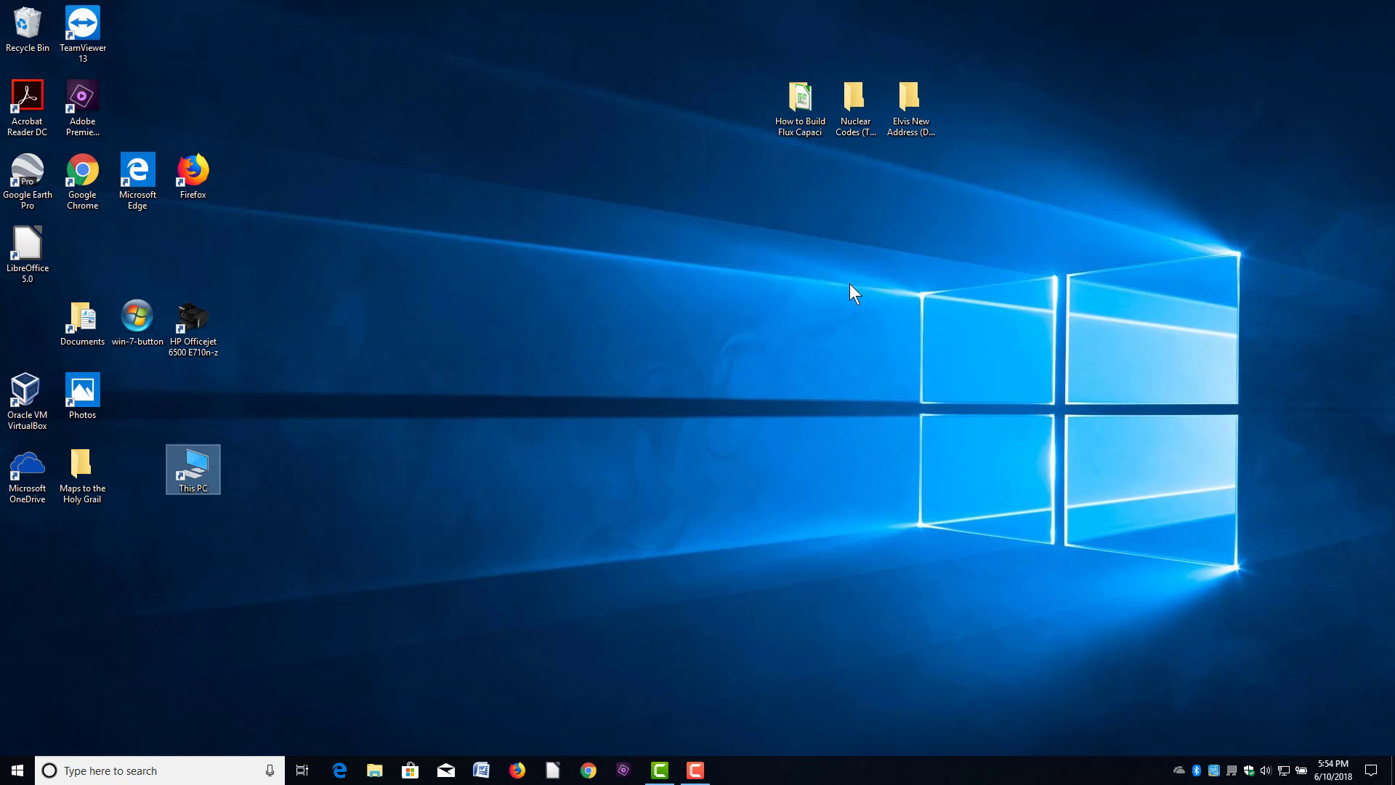
mouse_move(828, 320)
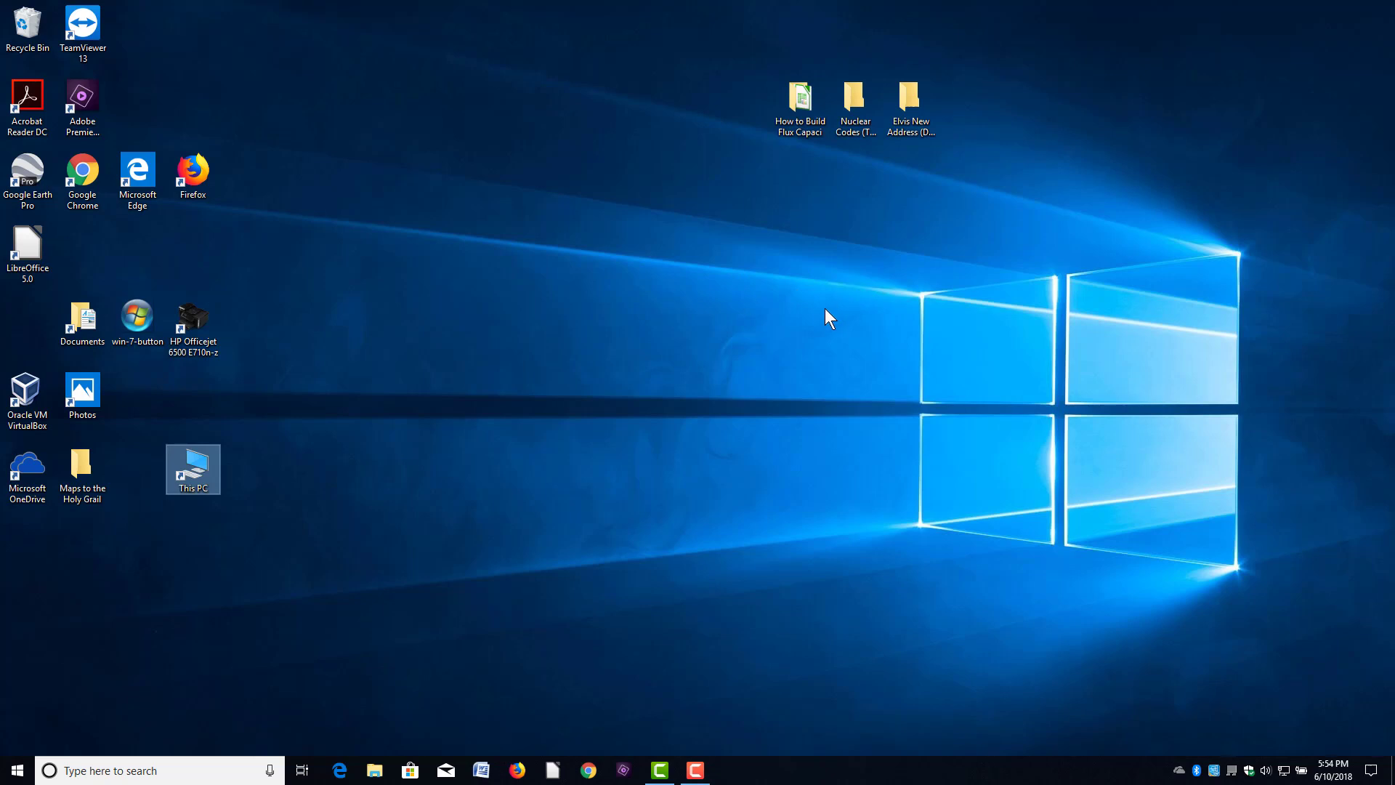